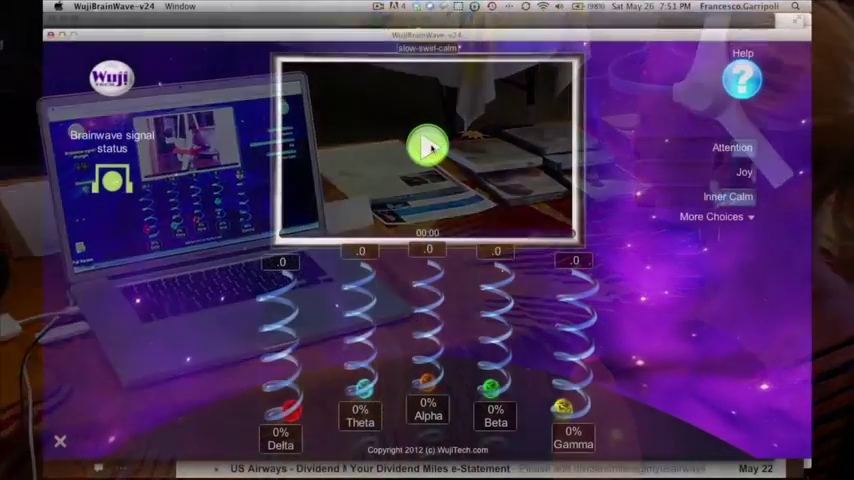
Start the slow-swirl-calm visualization playing above the brainwave band meters
{"action": "left_click", "coordinate": [427, 147]}
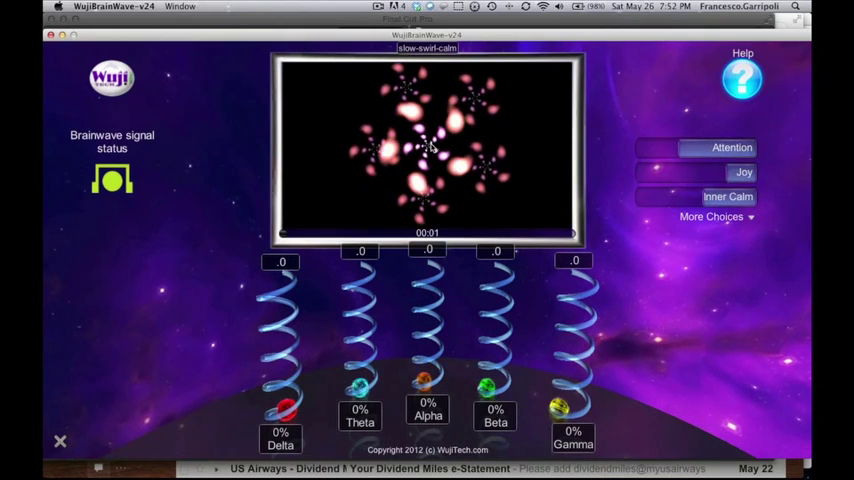